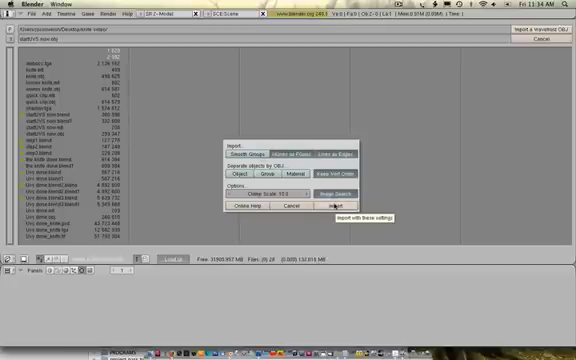
Step: Confirm the OBJ import dialog to load the knife model into the scene
{"action": "left_click", "coordinate": [355, 203]}
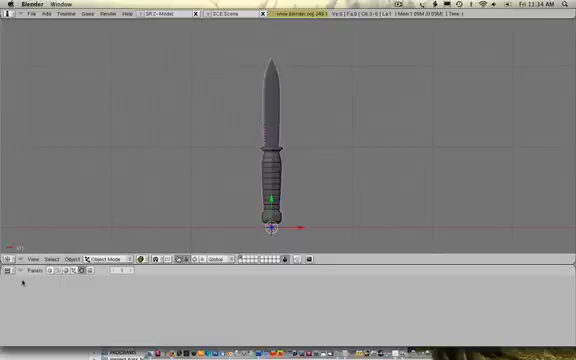
{"action": "mouse_move", "coordinate": [10, 270]}
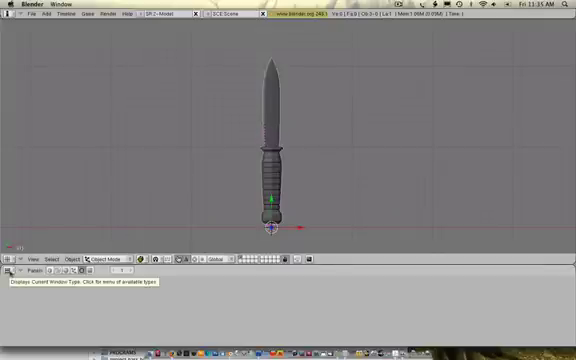
Step: Switch the lower area's editor type to User Preferences
{"action": "left_click", "coordinate": [10, 256]}
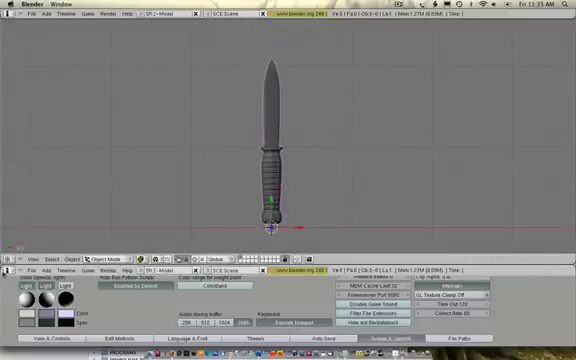
{"action": "left_click", "coordinate": [14, 247]}
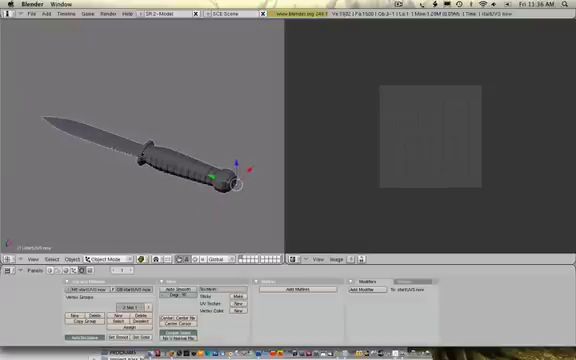
Step: Put the knife mesh into Edit Mode with Tab, showing its vertices
{"action": "key", "text": "Tab"}
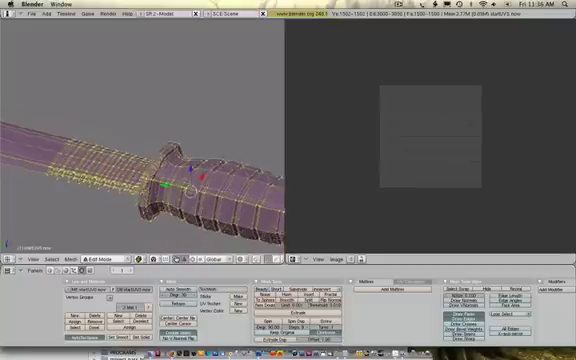